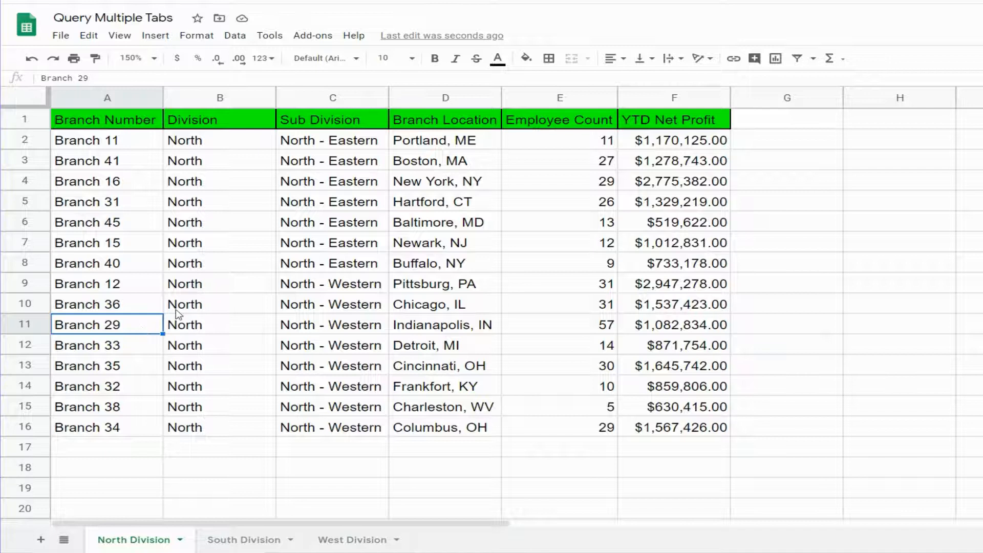
{"action": "mouse_move", "coordinate": [571, 276]}
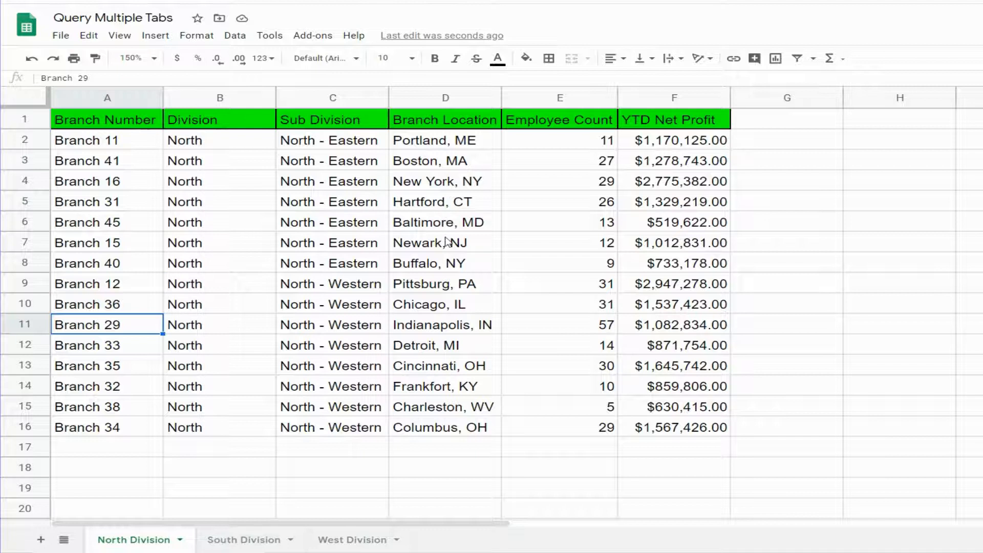
Review Branch 41's Boston, MA location and YTD net profit, then browse the South and other division sheets
{"action": "left_click", "coordinate": [107, 161]}
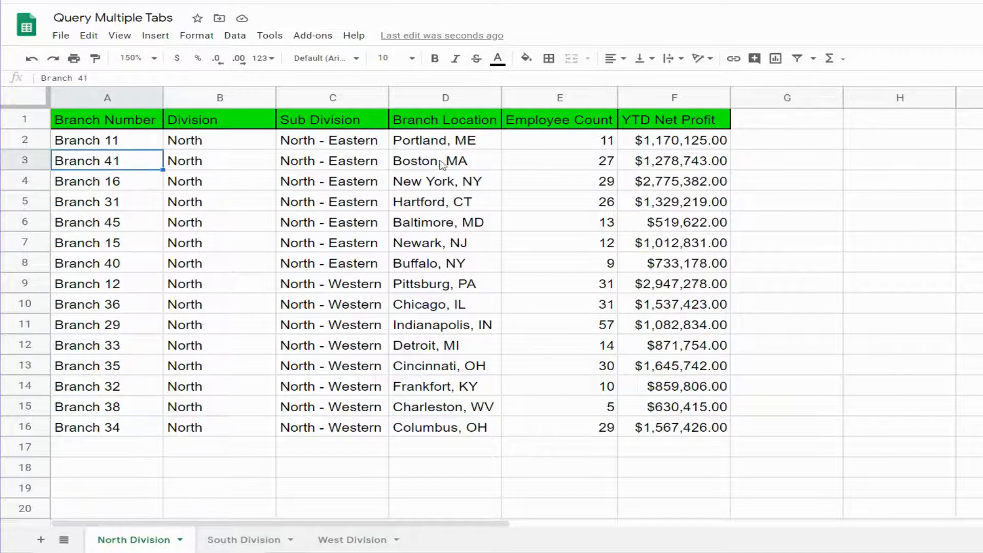
{"action": "left_click", "coordinate": [445, 161]}
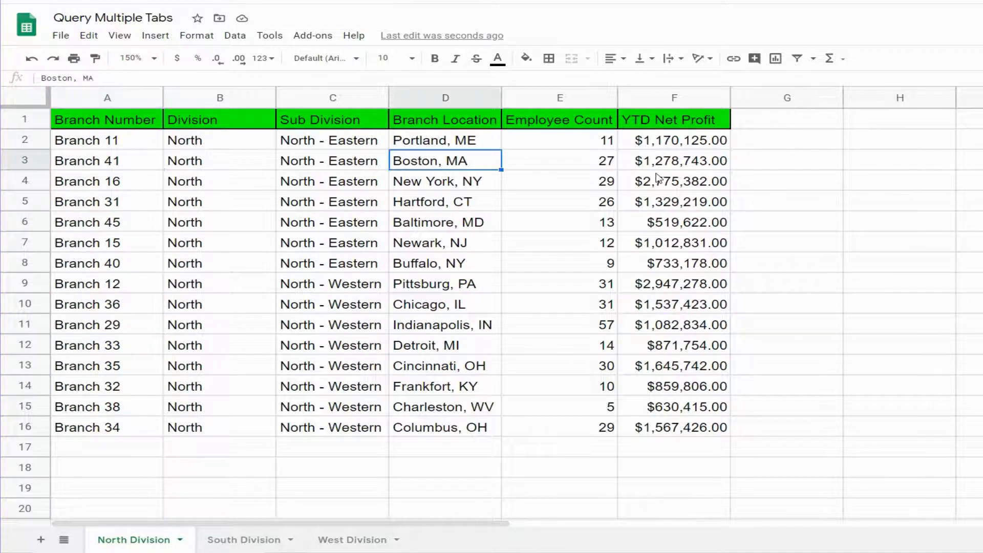
{"action": "left_click", "coordinate": [674, 161]}
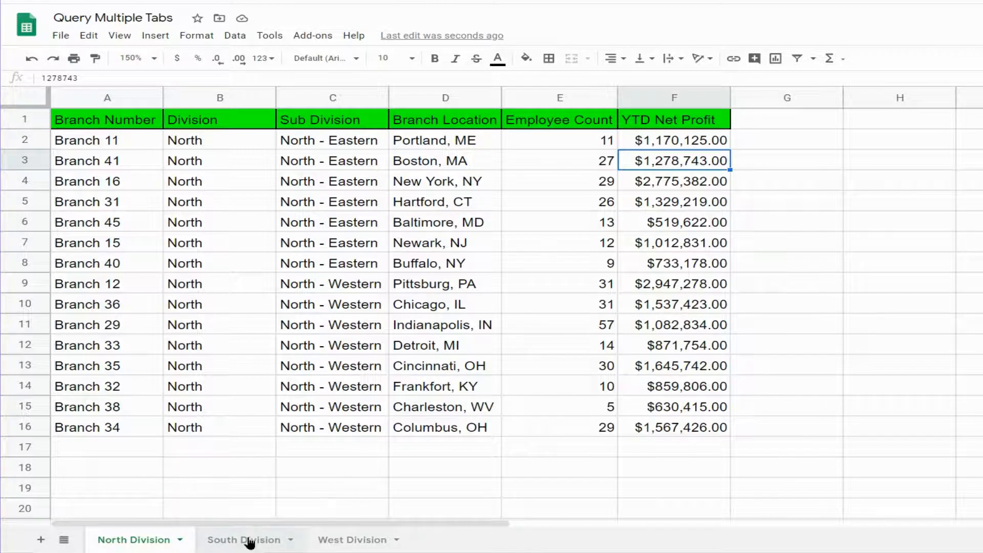
{"action": "left_click", "coordinate": [351, 539]}
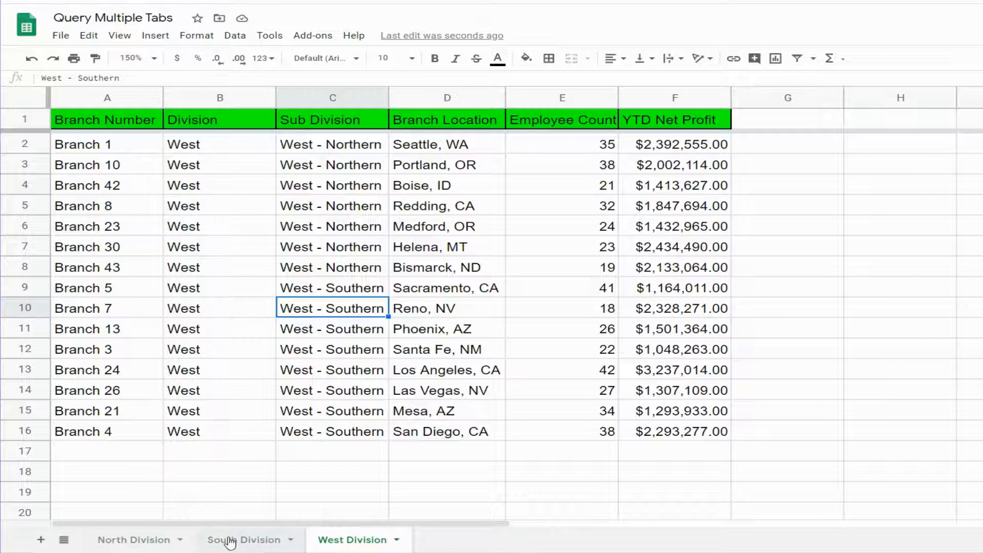
{"action": "left_click", "coordinate": [132, 540]}
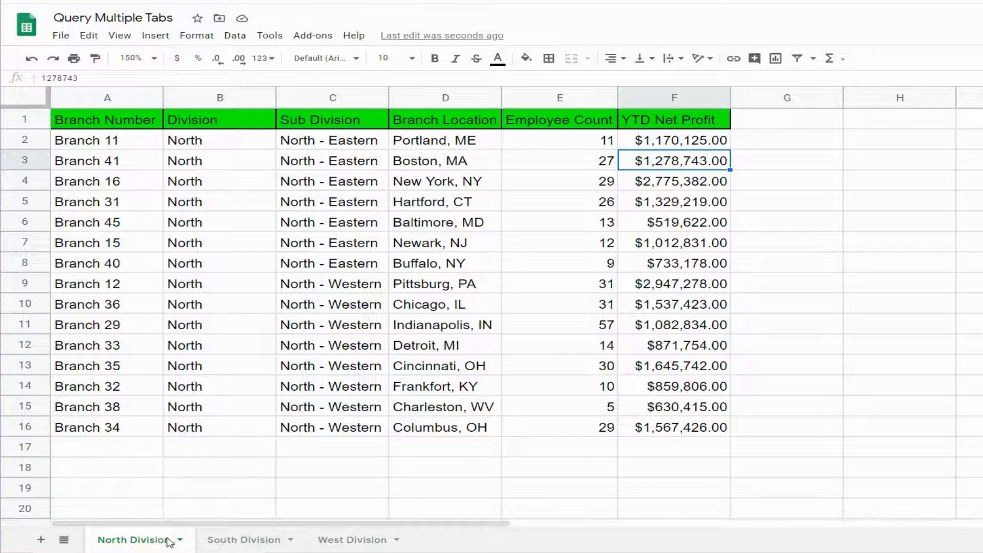
{"action": "mouse_move", "coordinate": [671, 311]}
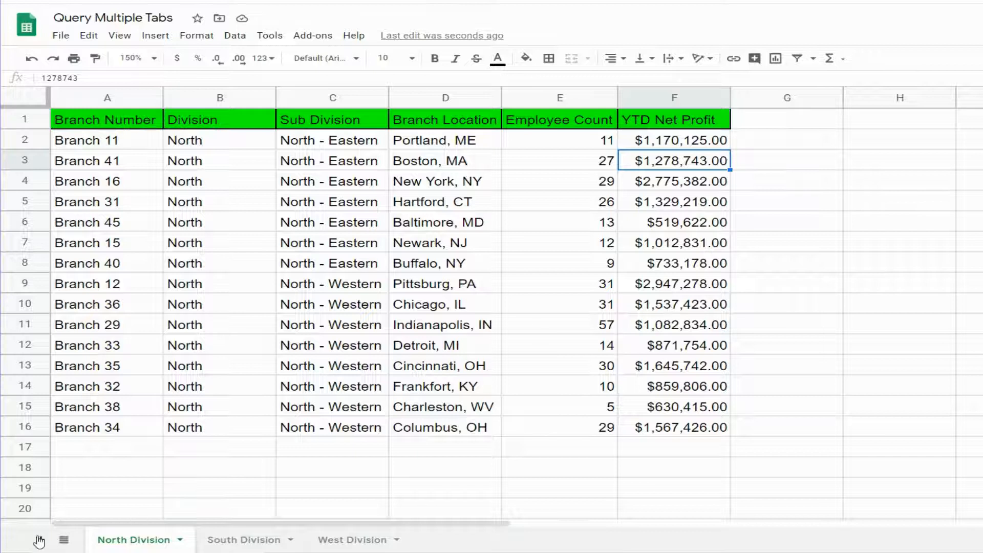
Add a new blank sheet and rename it to Results
{"action": "left_click", "coordinate": [40, 540]}
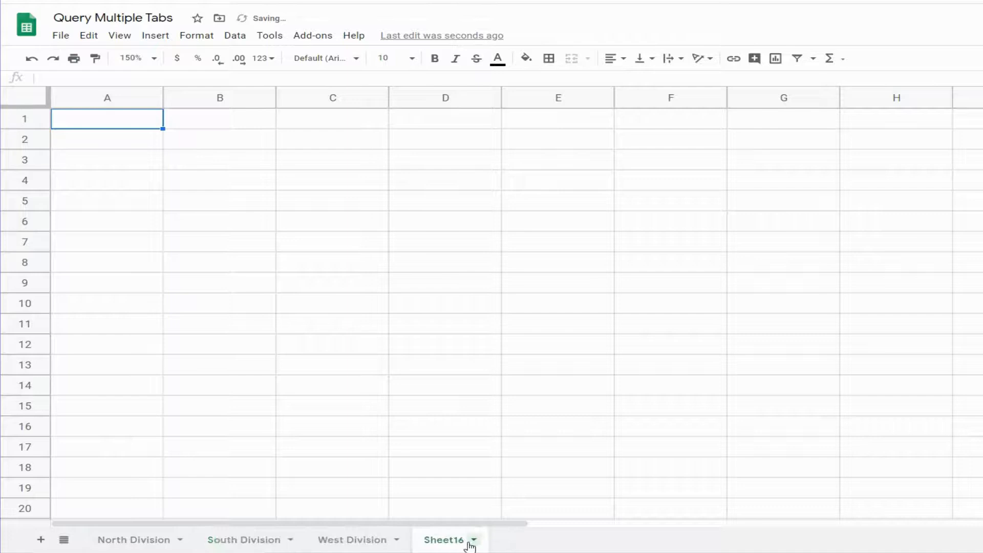
{"action": "double_click", "coordinate": [445, 540]}
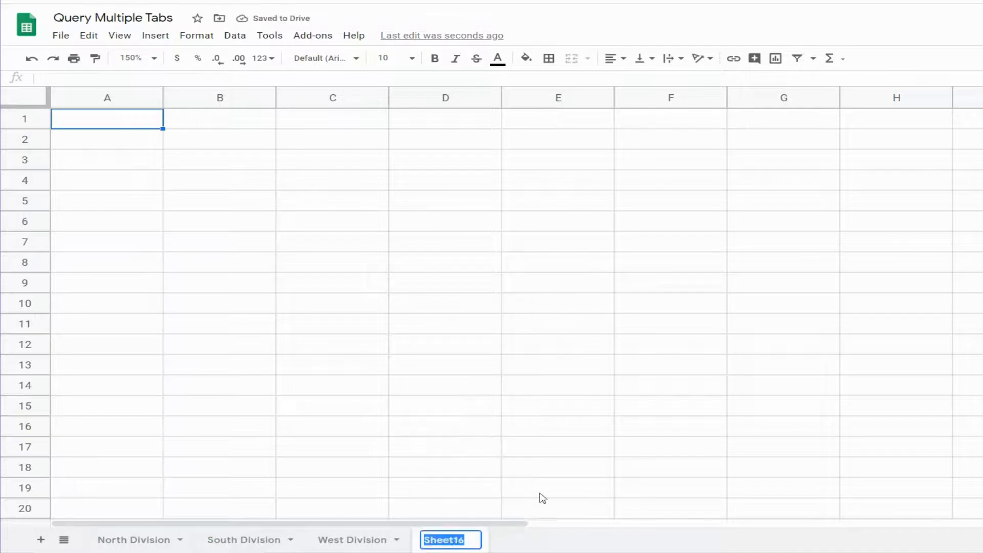
{"action": "type", "text": "Results"}
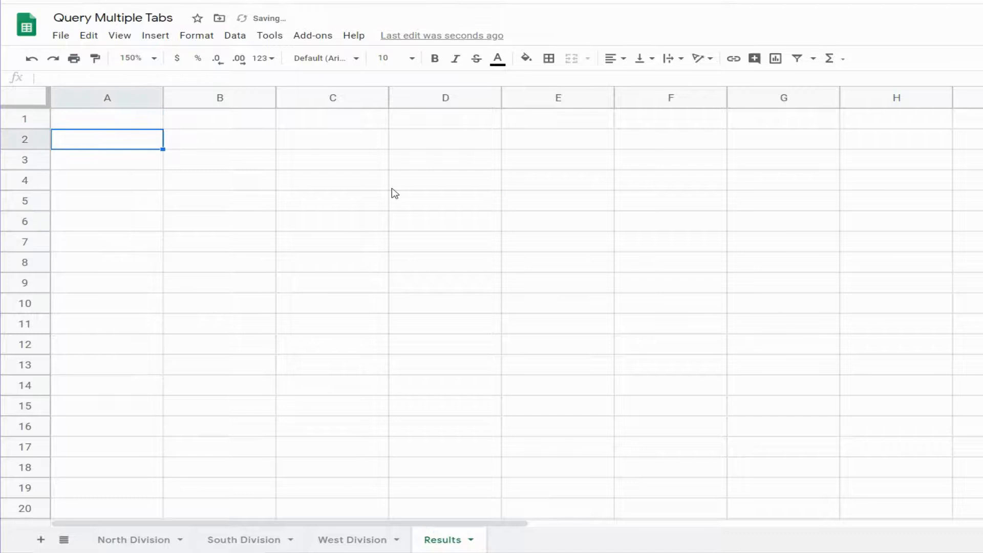
Start a QUERY in Results A2 whose array begins with the North Division columns A:F
{"action": "type", "text": "=Quer"}
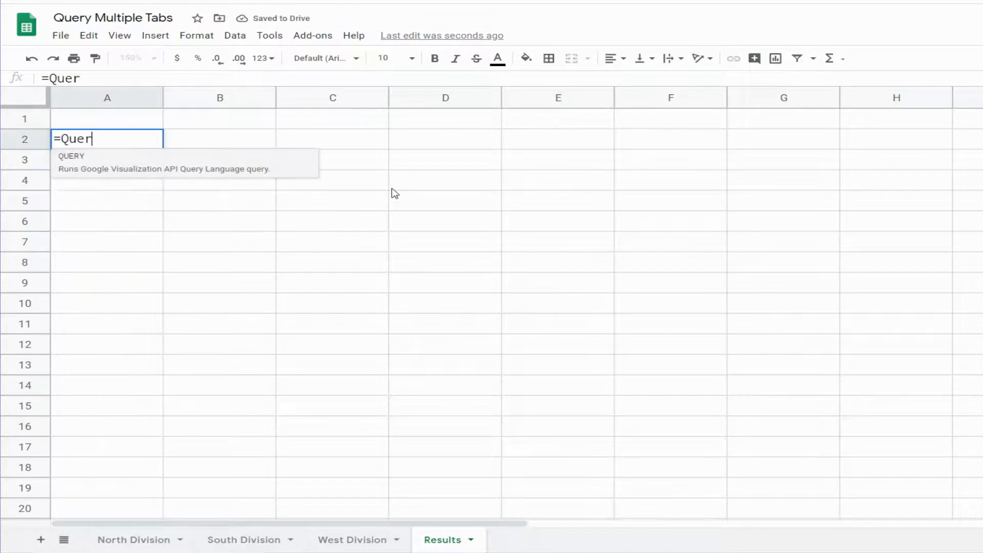
{"action": "type", "text": "QUERY("}
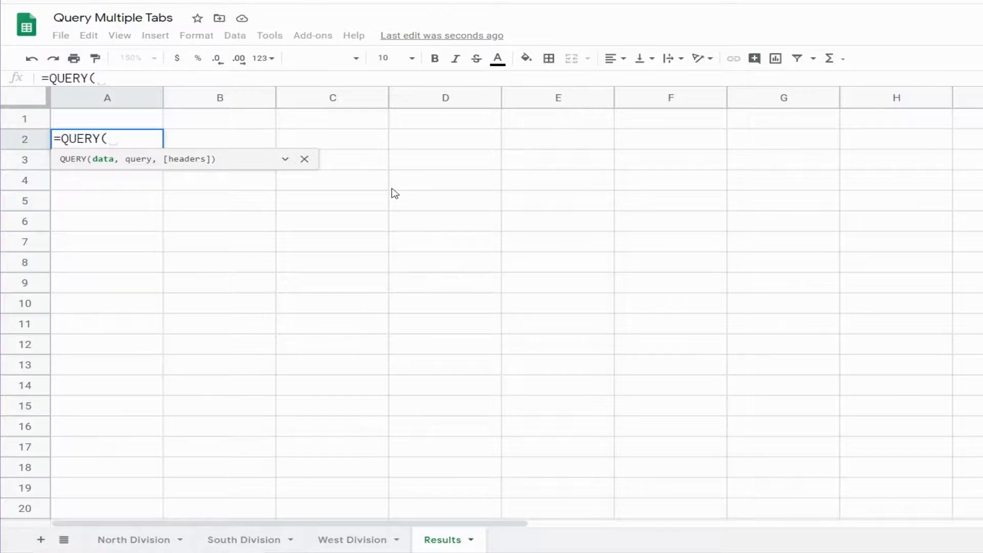
{"action": "mouse_move", "coordinate": [423, 228]}
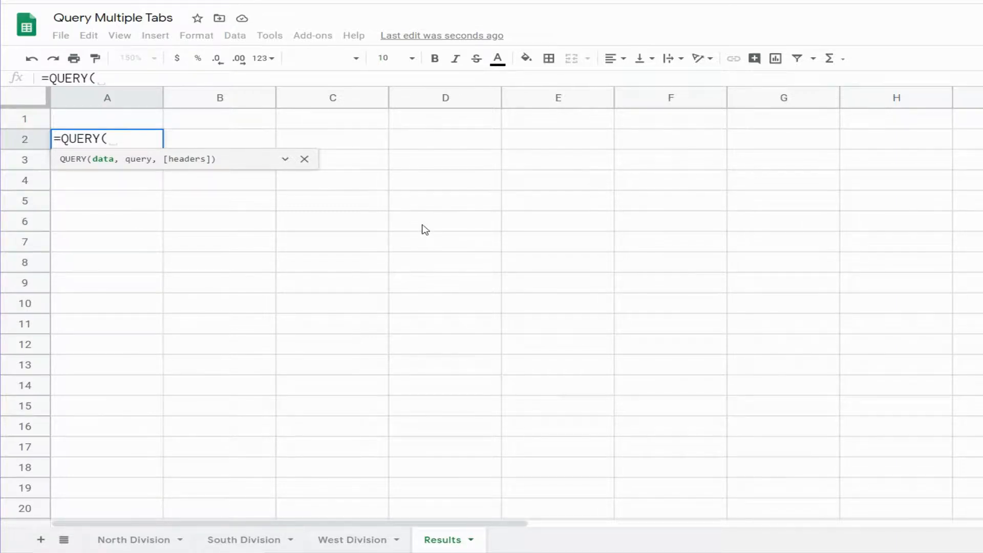
{"action": "type", "text": "{"}
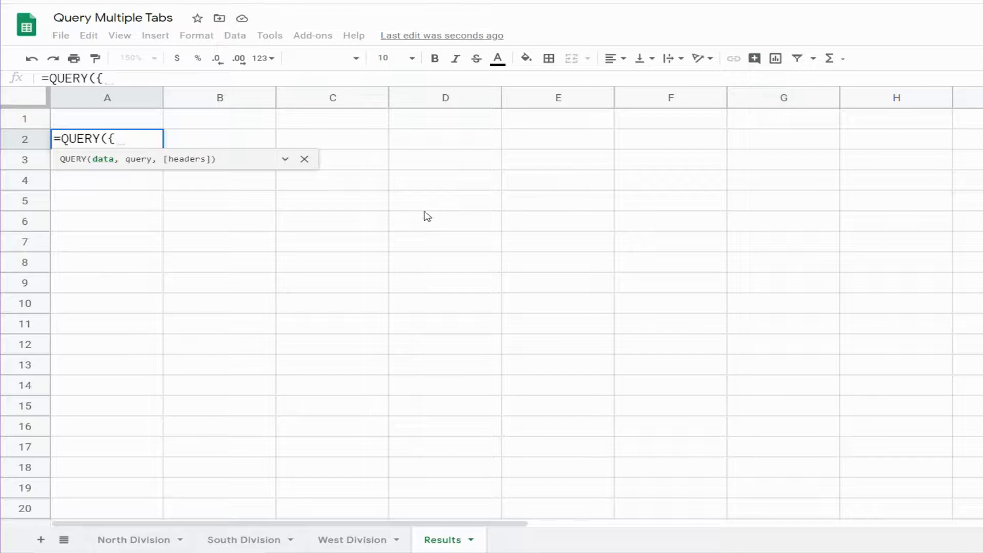
{"action": "left_click", "coordinate": [132, 540]}
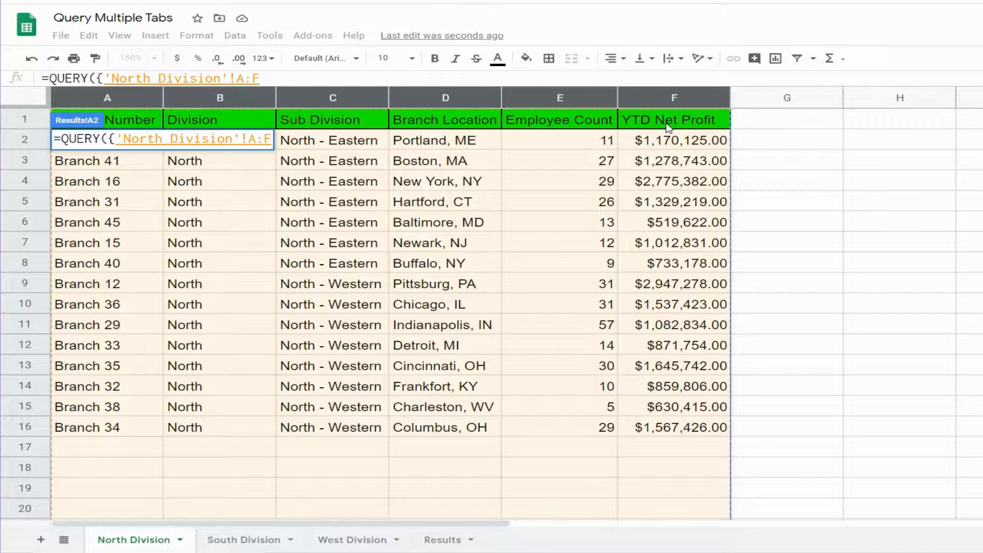
{"action": "type", "text": ";"}
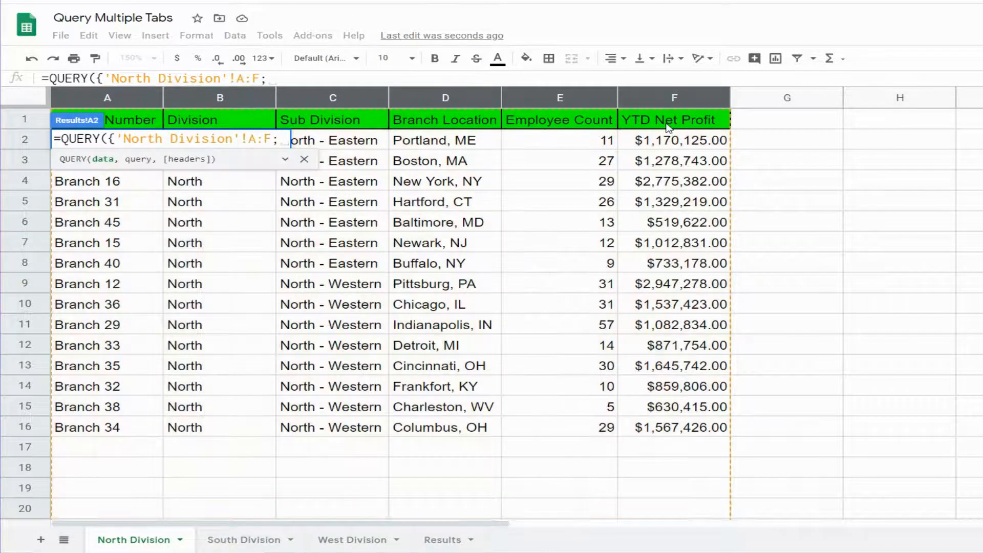
Stack the South Division and 'West Division'!A:F ranges into the array and close it
{"action": "left_click", "coordinate": [244, 540]}
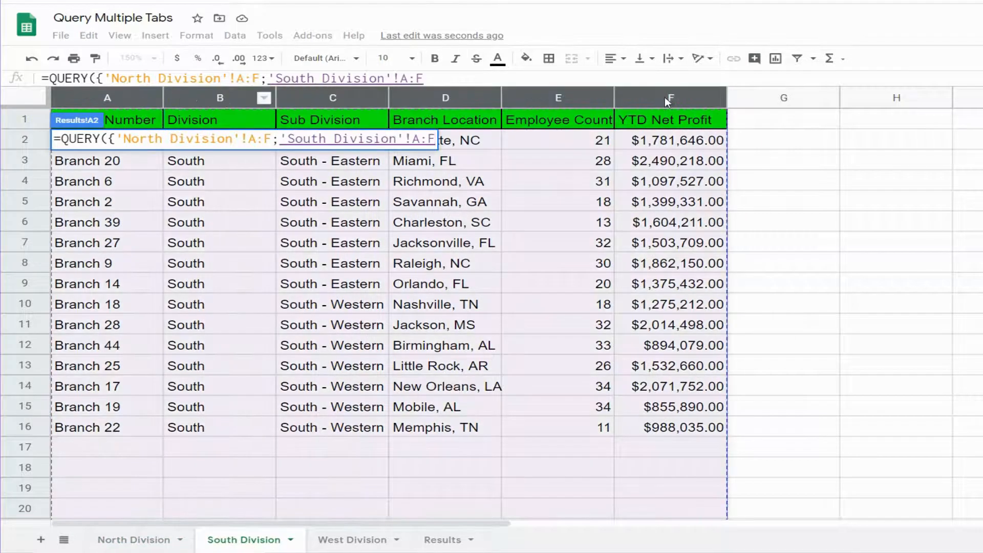
{"action": "type", "text": ";"}
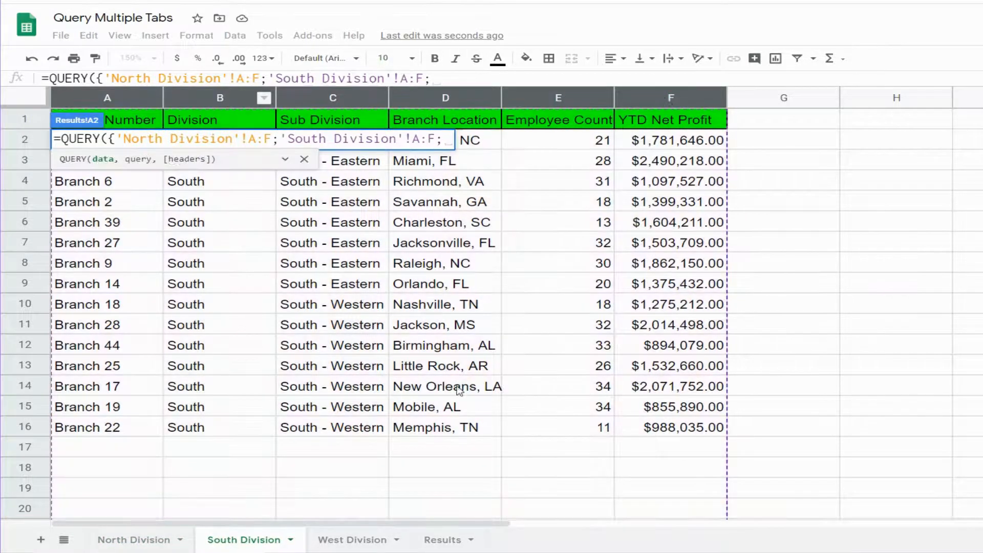
{"action": "left_click", "coordinate": [352, 540]}
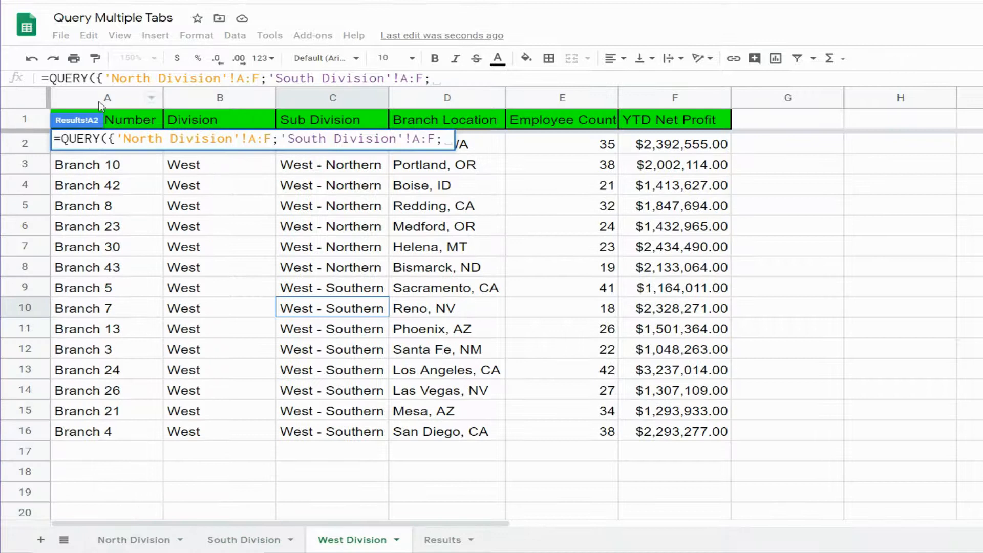
{"action": "type", "text": "'West Division'!A:F"}
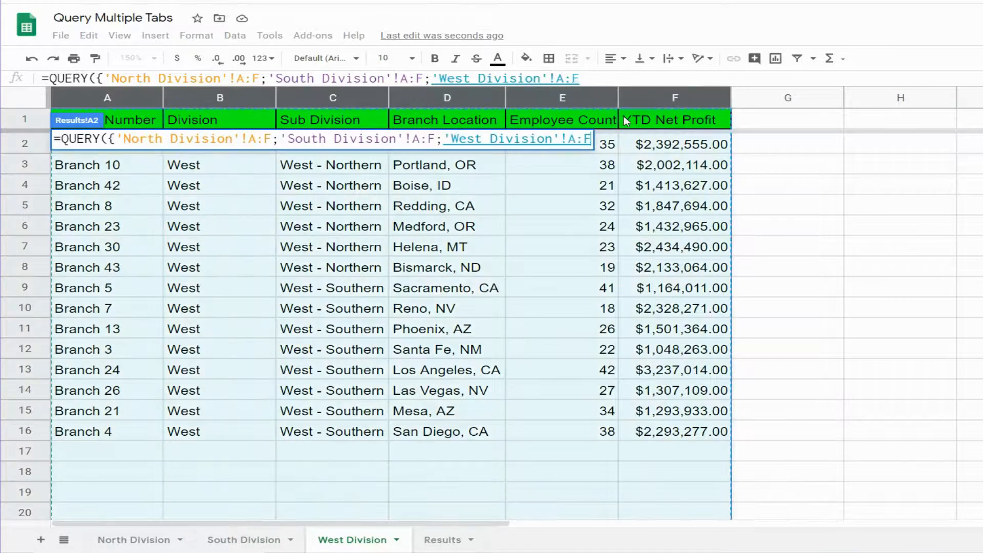
{"action": "type", "text": "}"}
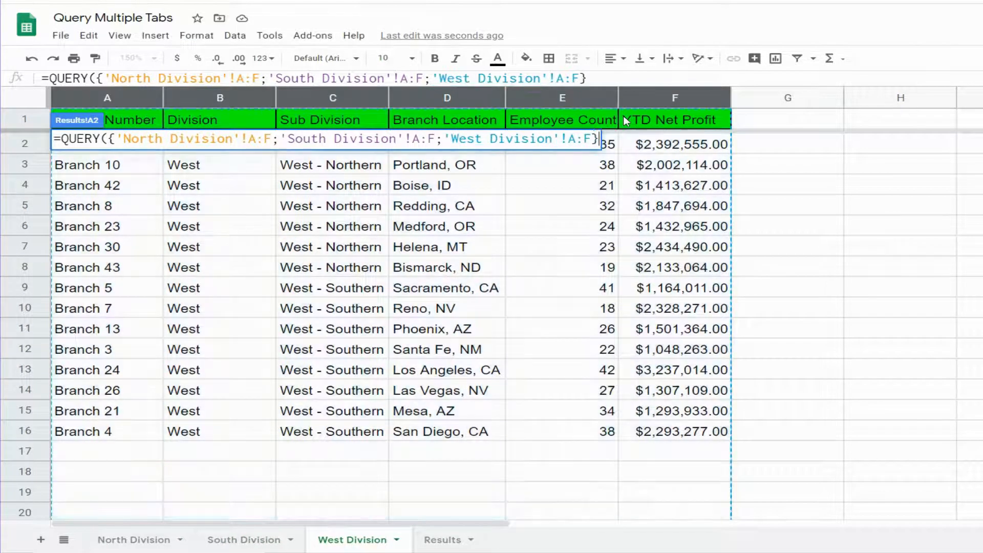
Write the query string selecting Col1, Col2, Col4 and Col6
{"action": "type", "text": ","}
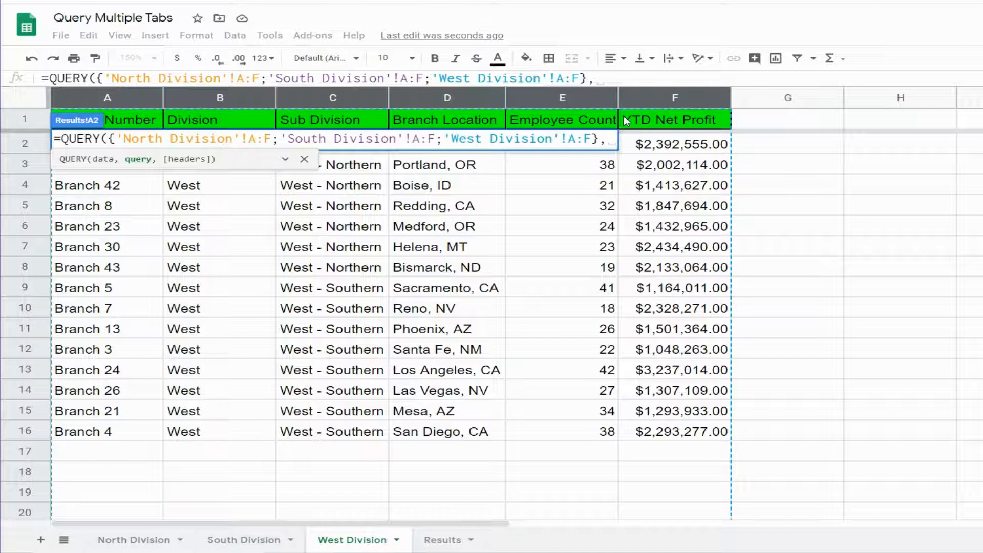
{"action": "type", "text": "\""}
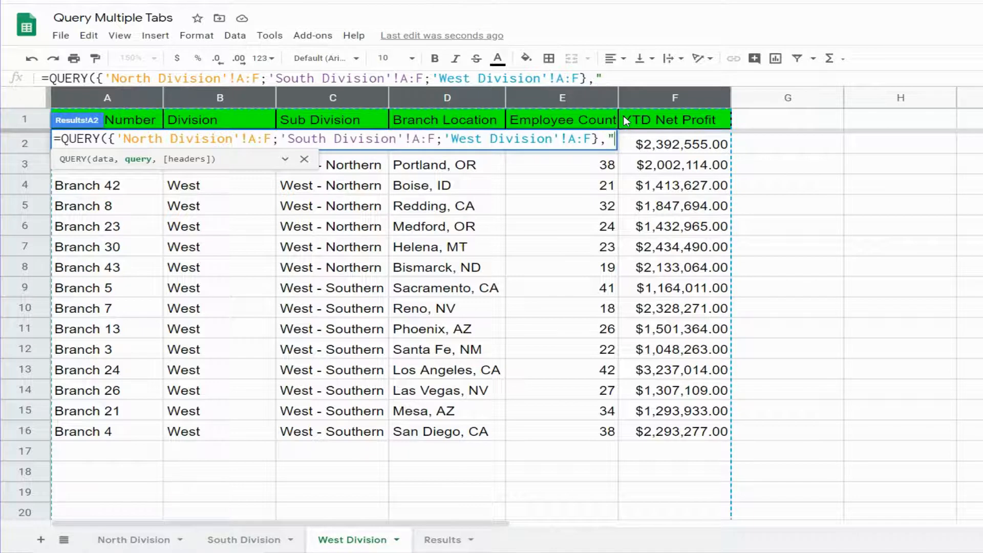
{"action": "type", "text": "S"}
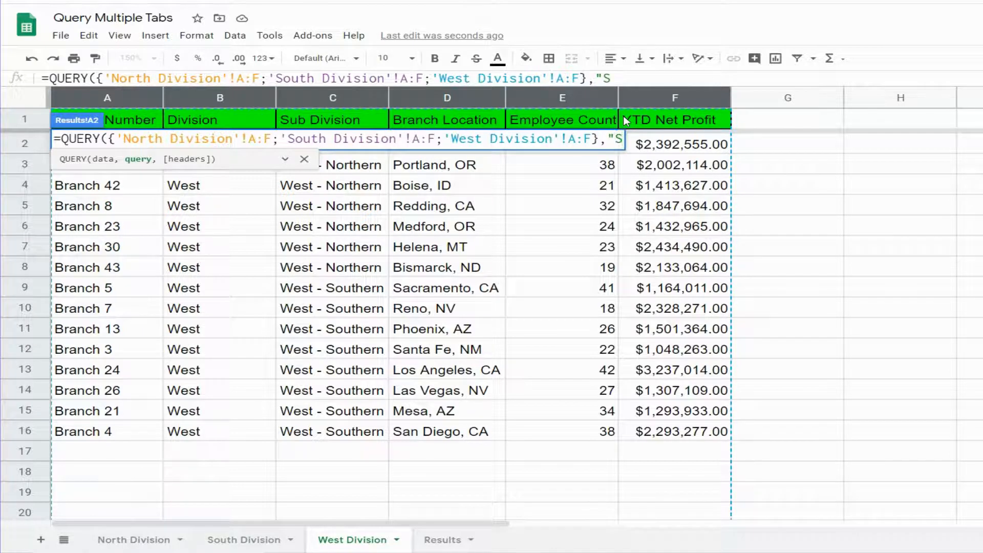
{"action": "type", "text": "elect"}
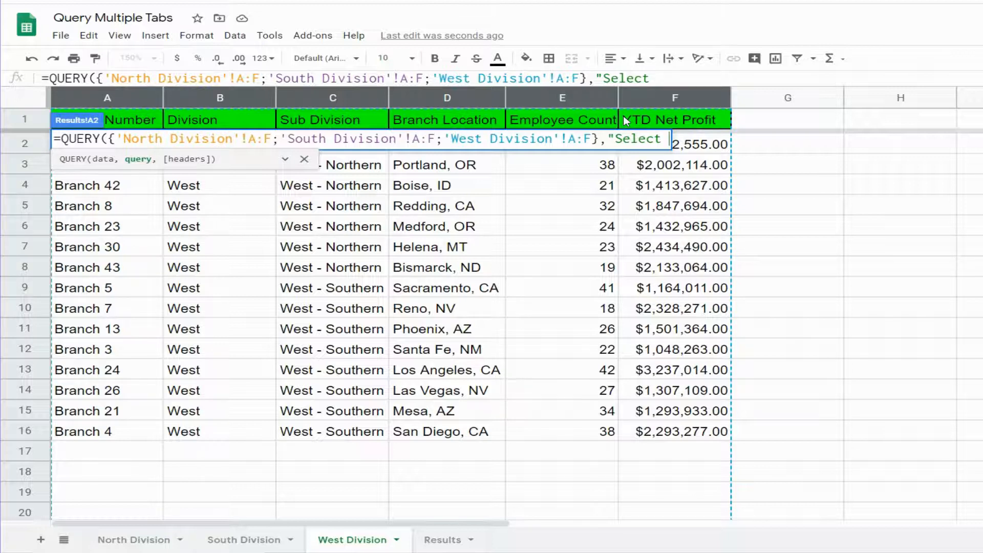
{"action": "type", "text": "Q"}
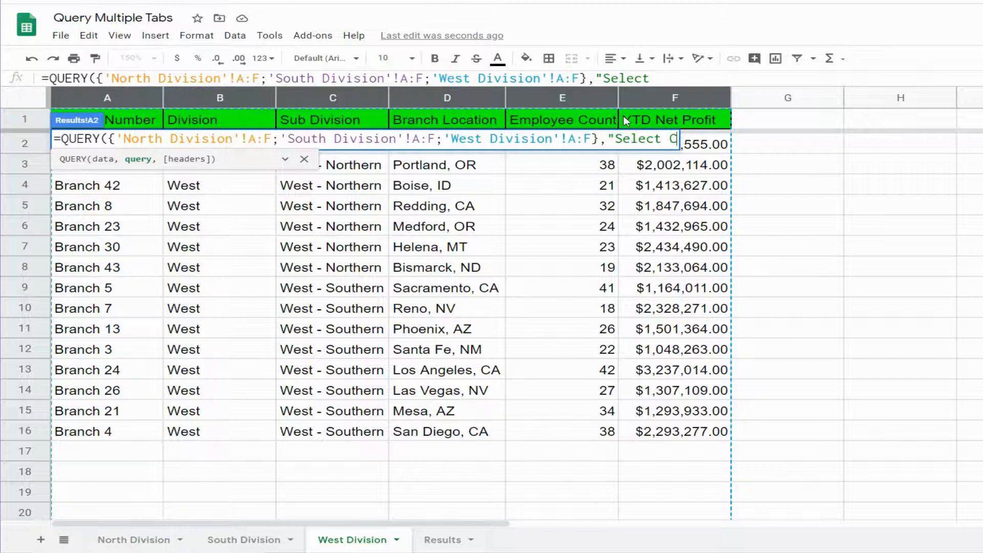
{"action": "type", "text": "Col2"}
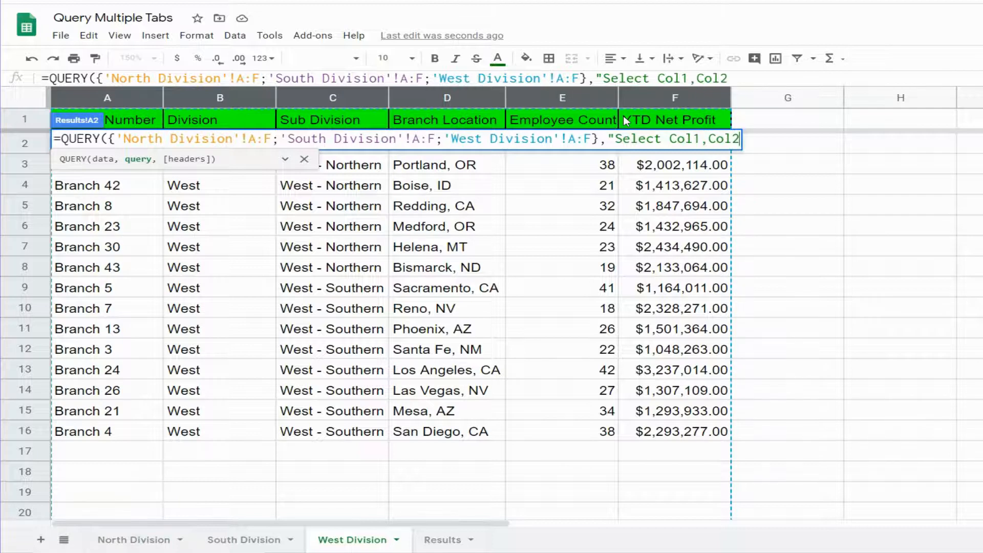
{"action": "type", "text": ",Col4"}
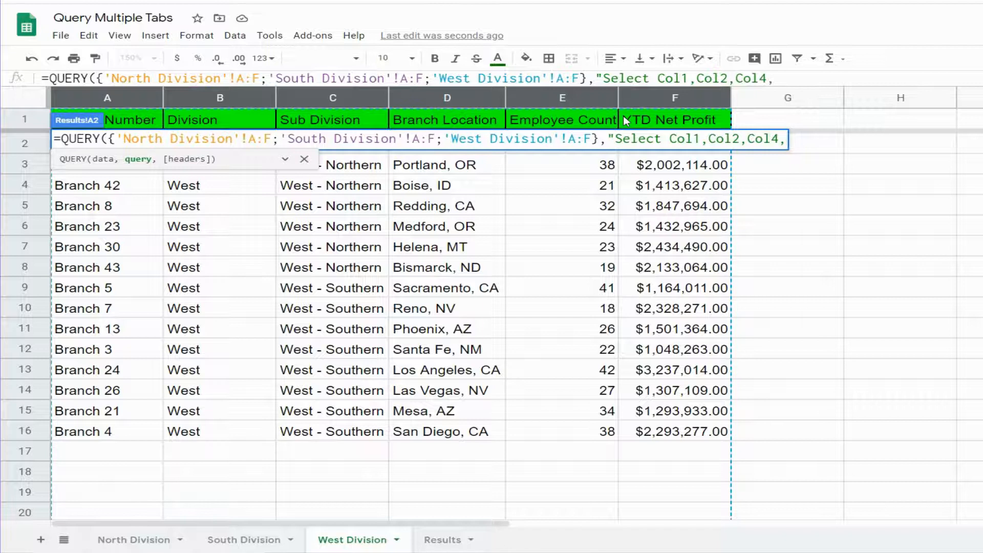
{"action": "type", "text": ",Col6"}
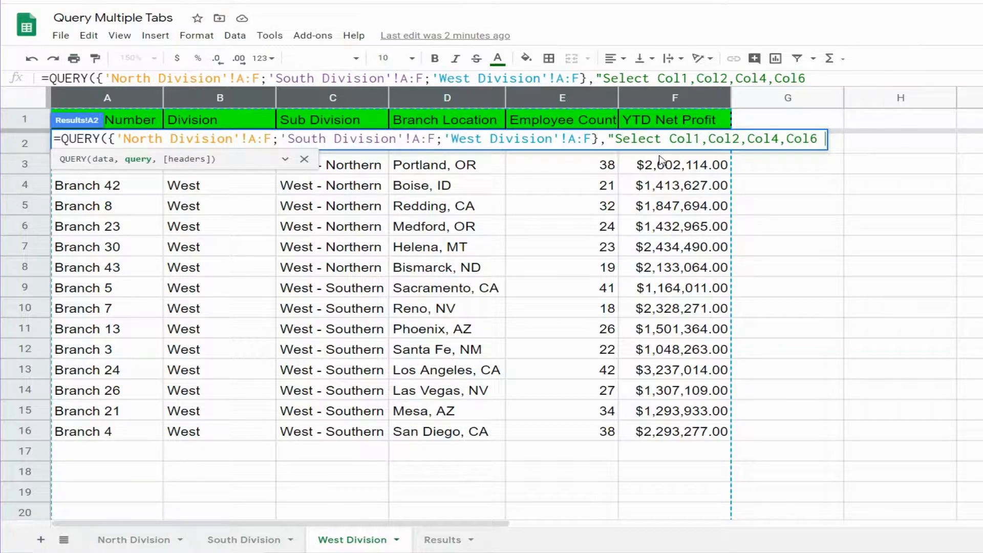
Add the where clause keeping rows with Col6 >= 2000000
{"action": "type", "text": "where"}
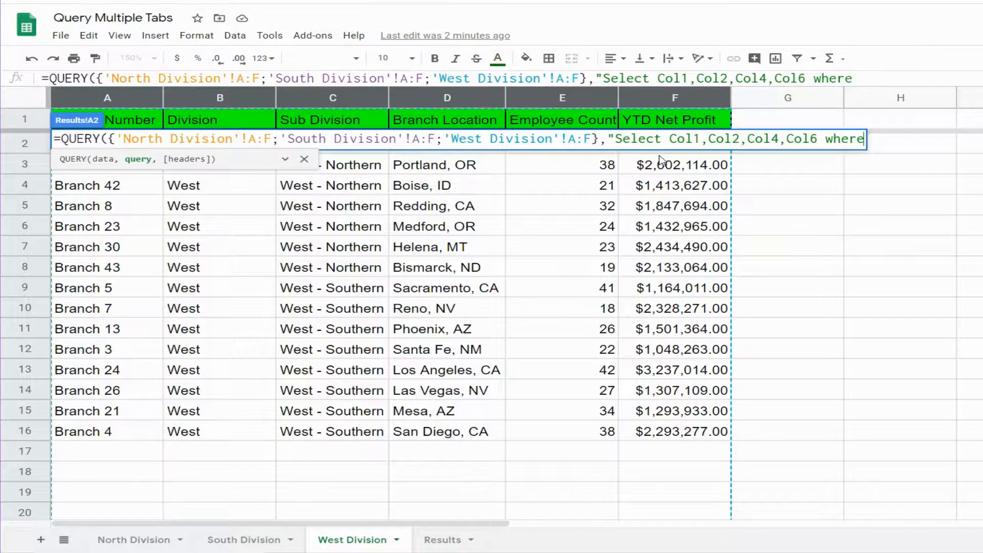
{"action": "type", "text": "Col6 >"}
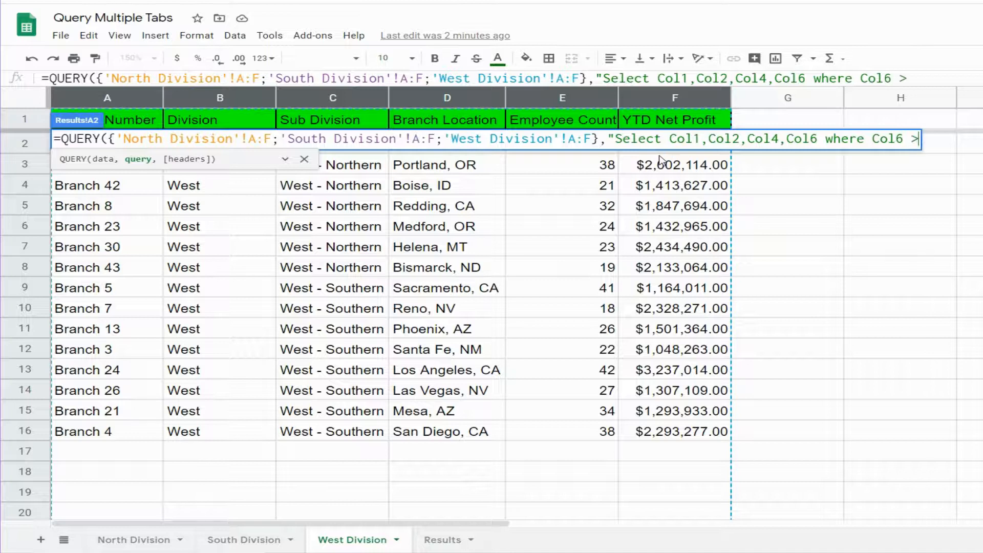
{"action": "type", "text": "="}
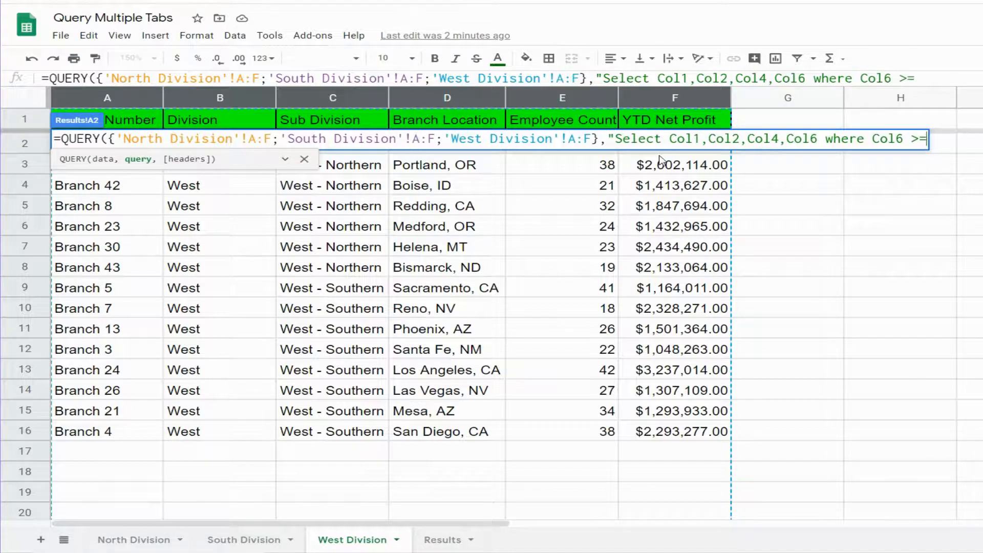
{"action": "type", "text": "2000000 order by Col6 desc\",1)"}
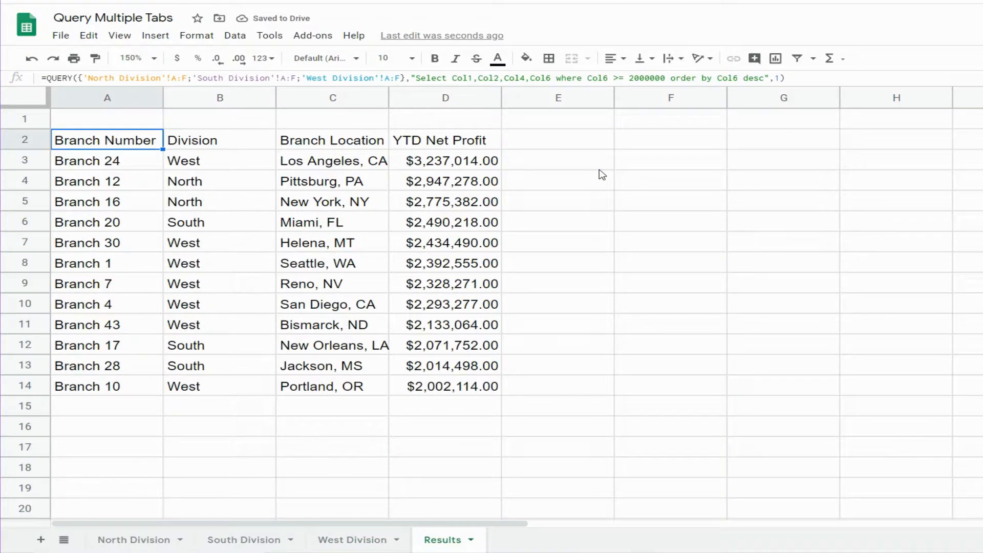
{"action": "mouse_move", "coordinate": [145, 209]}
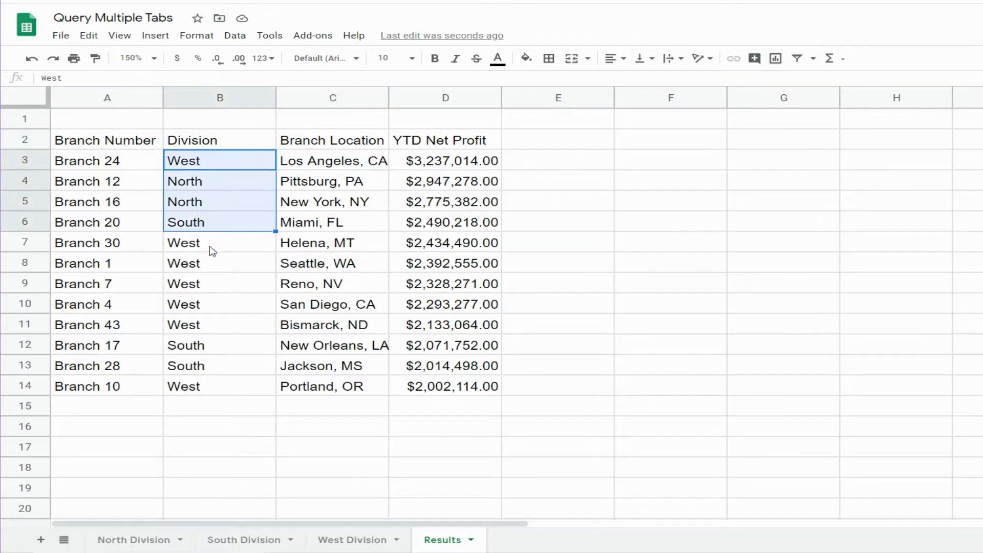
Check Branch 20's underlying YTD net profit against the sorted Results output
{"action": "left_click", "coordinate": [446, 222]}
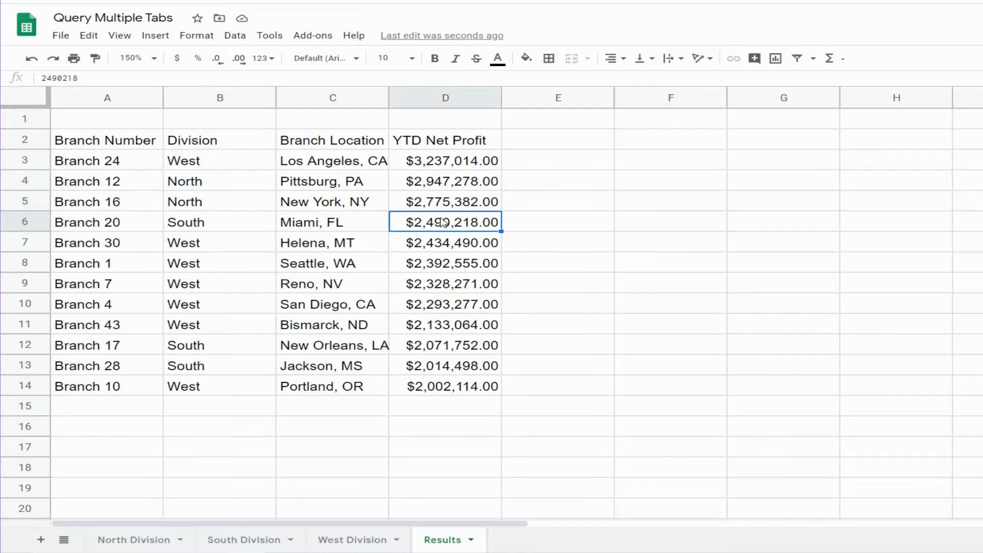
{"action": "mouse_move", "coordinate": [506, 230]}
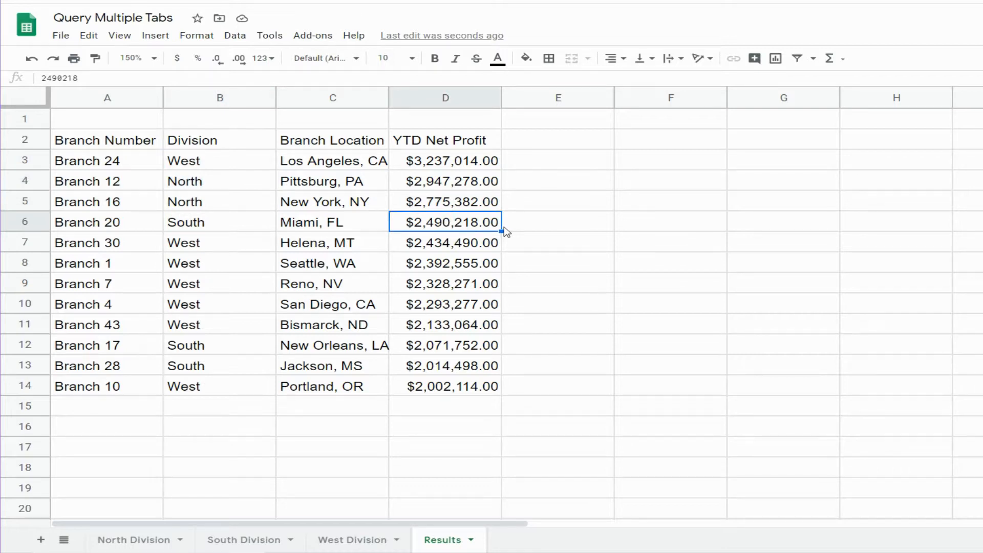